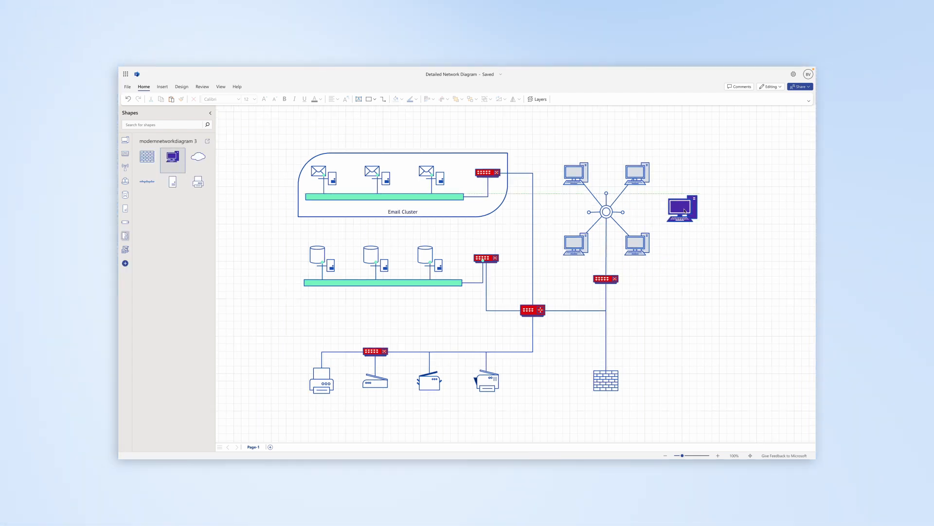
Show the Computers and Monitors stencil in the Shapes pane of the Detailed Network Diagram.
left_click(607, 212)
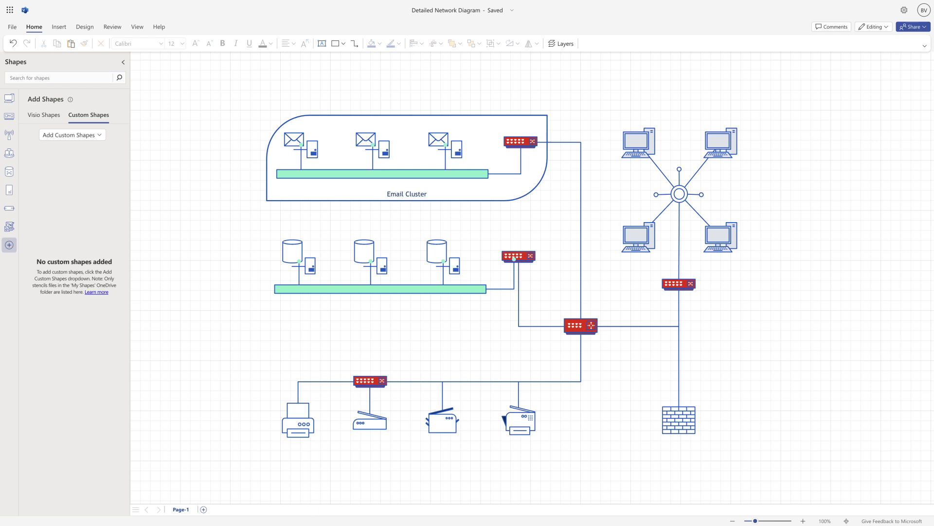
left_click(9, 97)
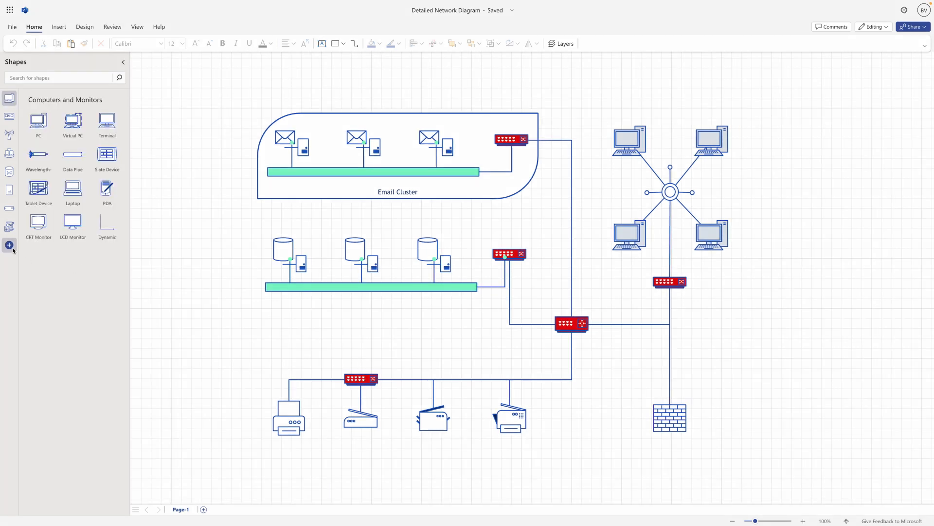
Reveal the OneDrive and device sources for adding custom shape stencils.
left_click(9, 245)
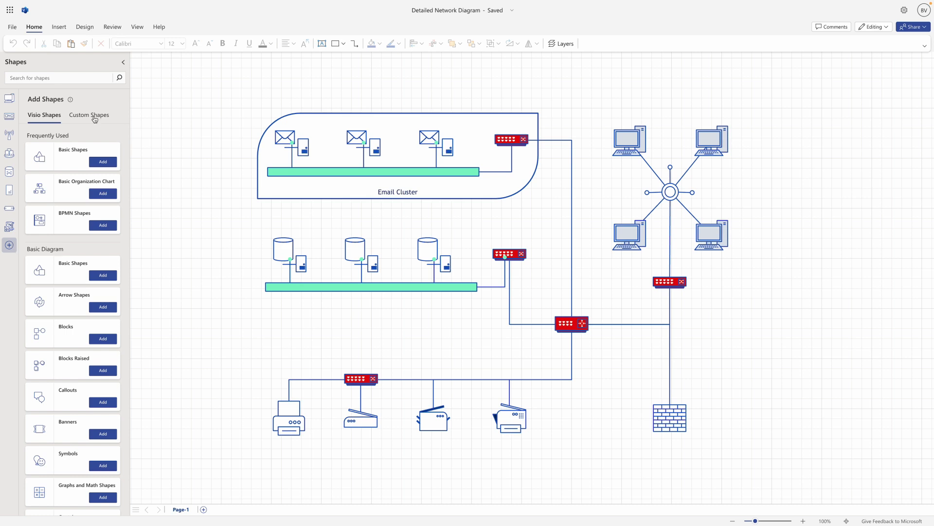
left_click(88, 115)
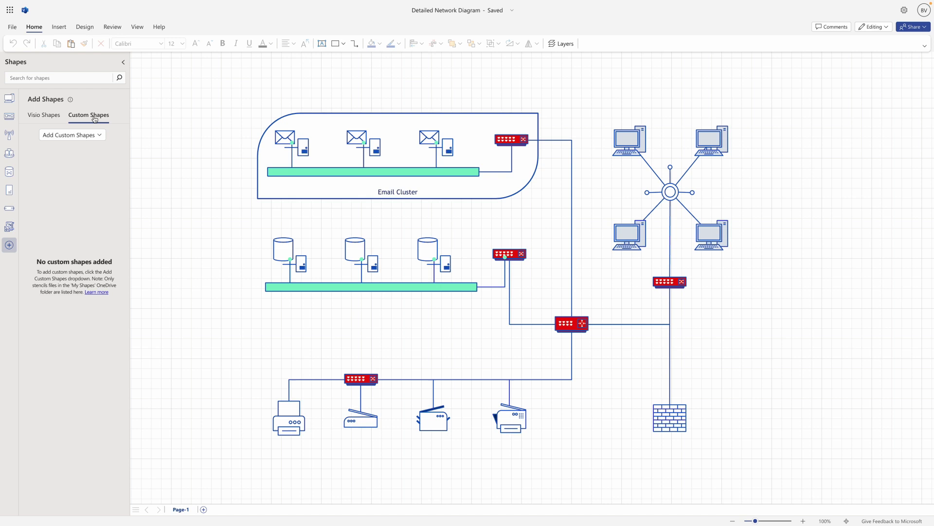
left_click(71, 135)
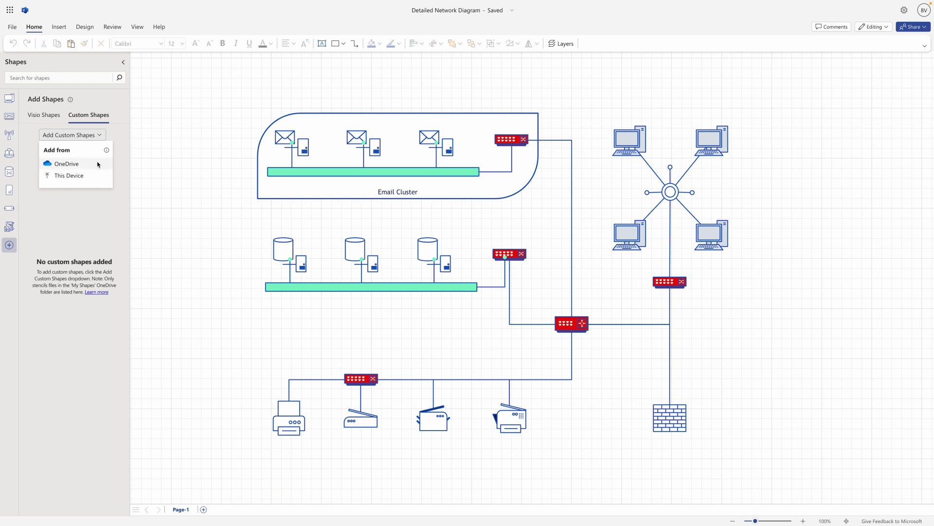
mouse_move(68, 176)
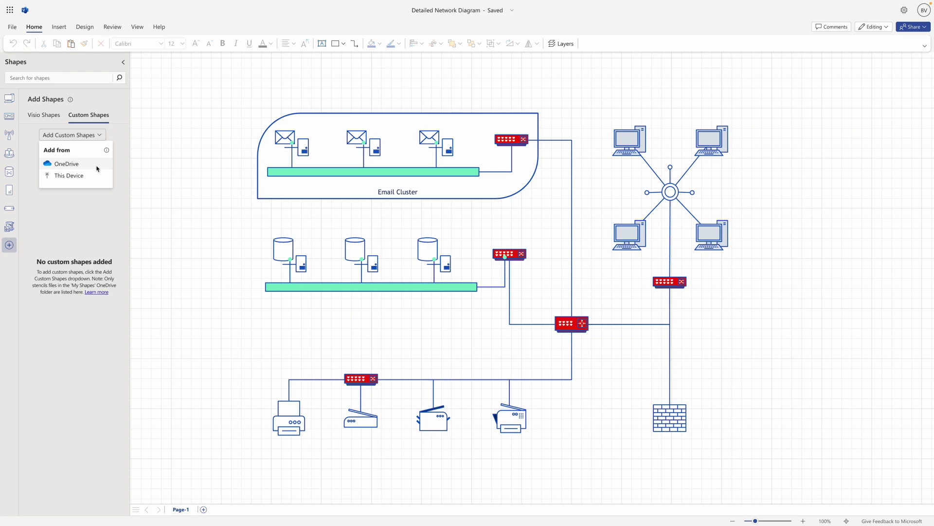
Add the ModernNetworkDiagram stencil from OneDrive's My Shapes folder to the Shapes pane.
left_click(68, 164)
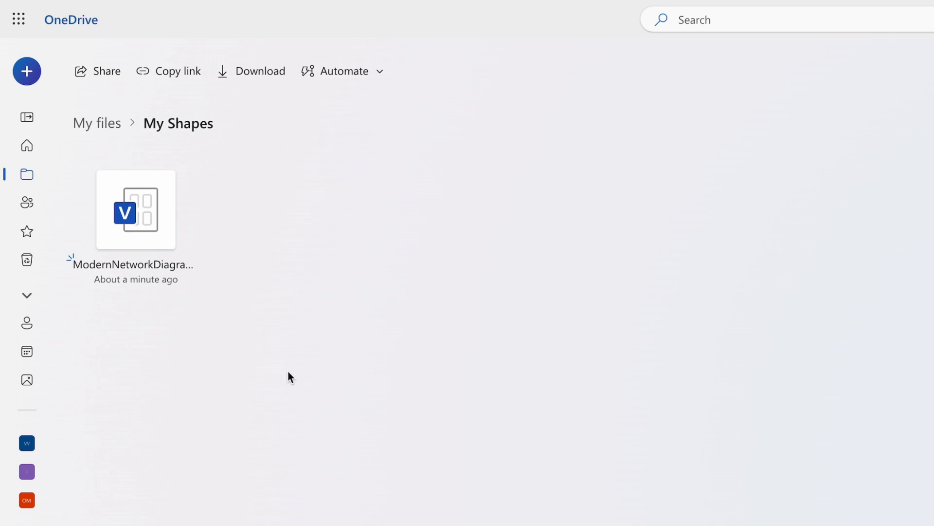
double_click(135, 210)
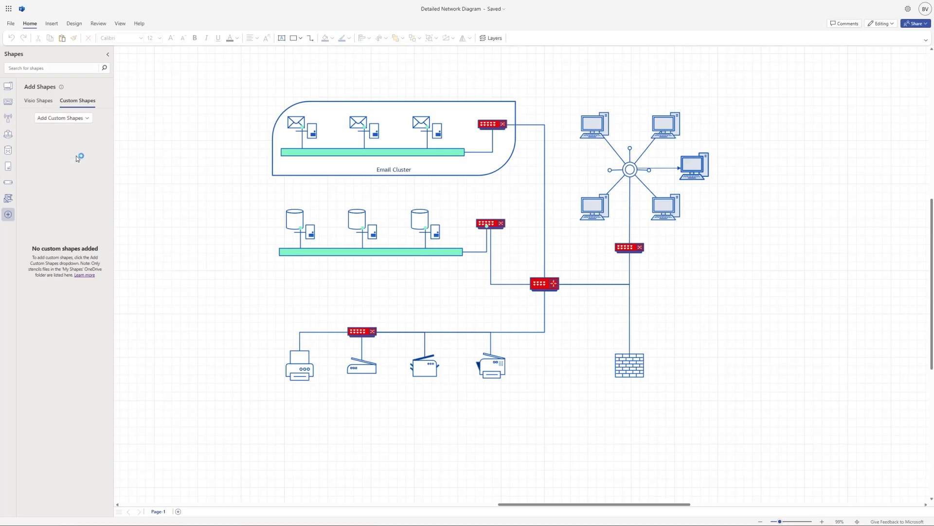
left_click(63, 118)
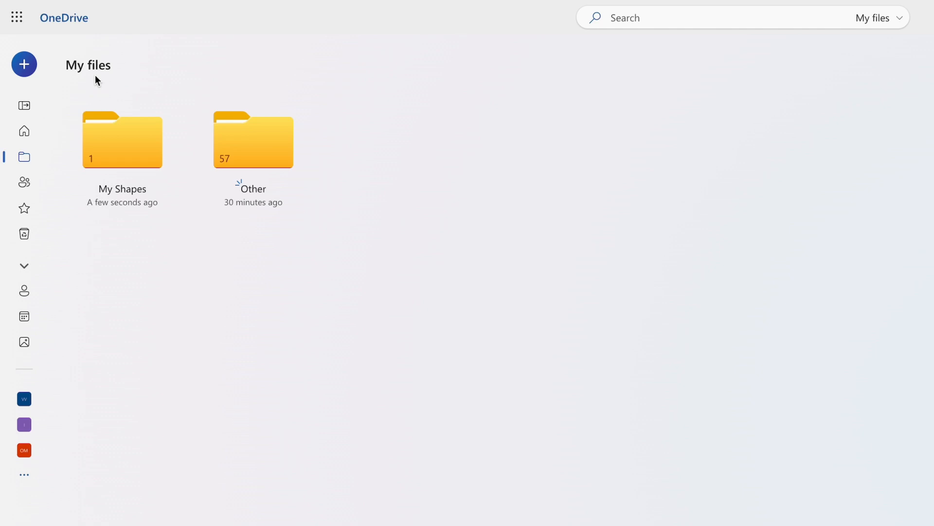
mouse_move(122, 140)
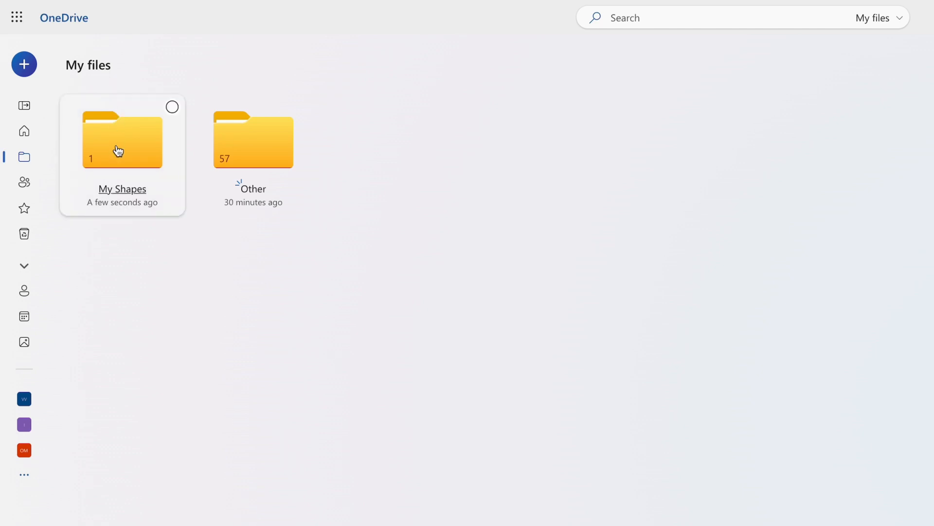
double_click(122, 141)
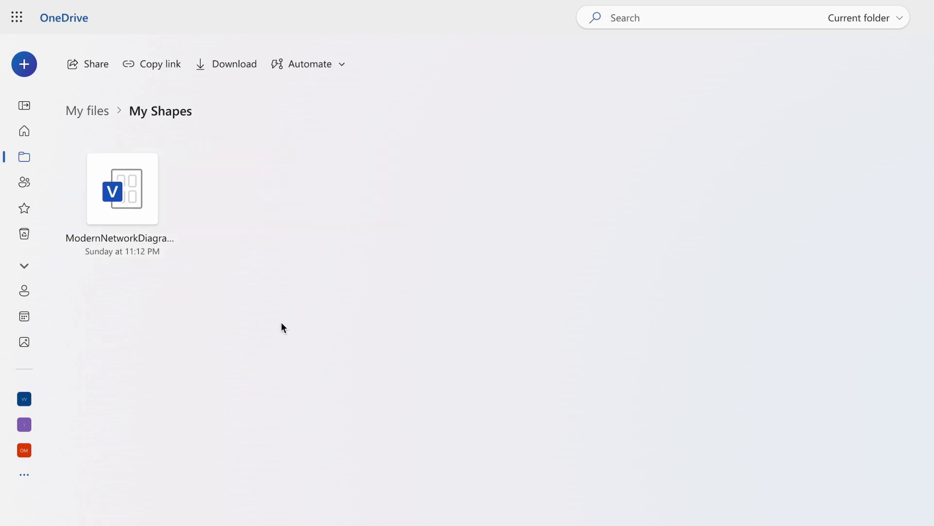
double_click(122, 189)
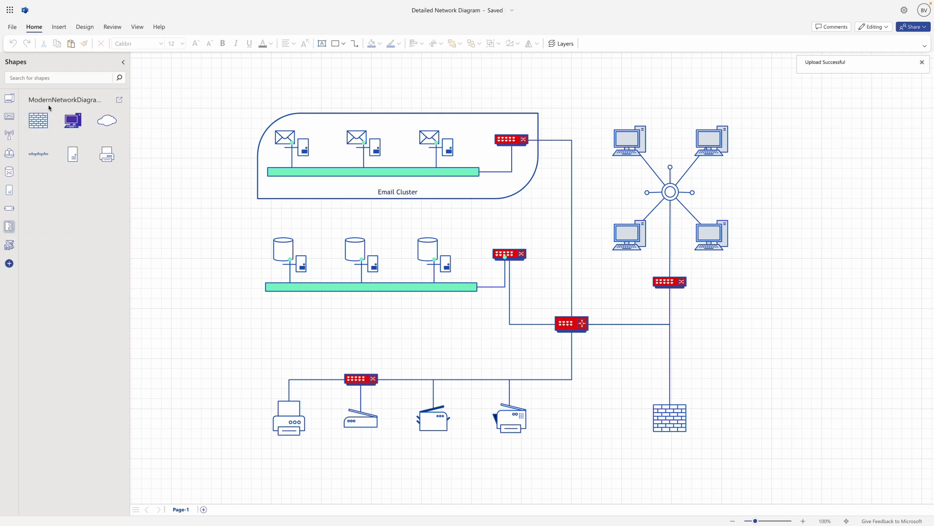
Dismiss the Upload Successful notice, leaving 'modernnetworkdiagram 3' listed in the Shapes pane.
left_click(72, 120)
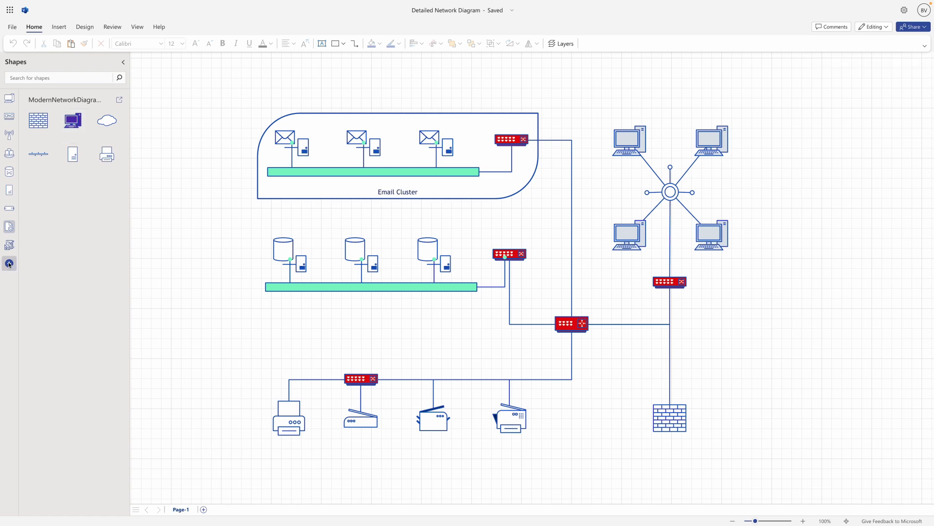
left_click(9, 262)
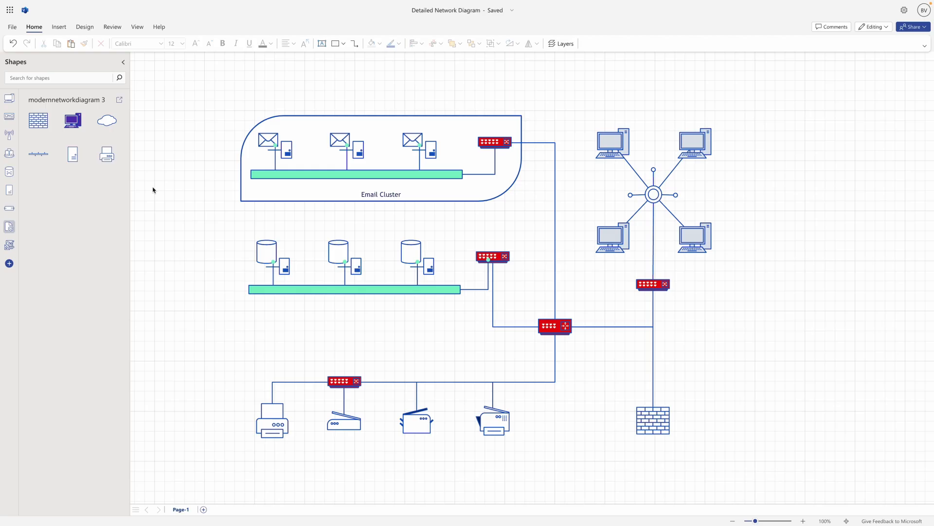
Place the custom PC shape right of the star hub and connect it to the hub's right point.
left_click(72, 121)
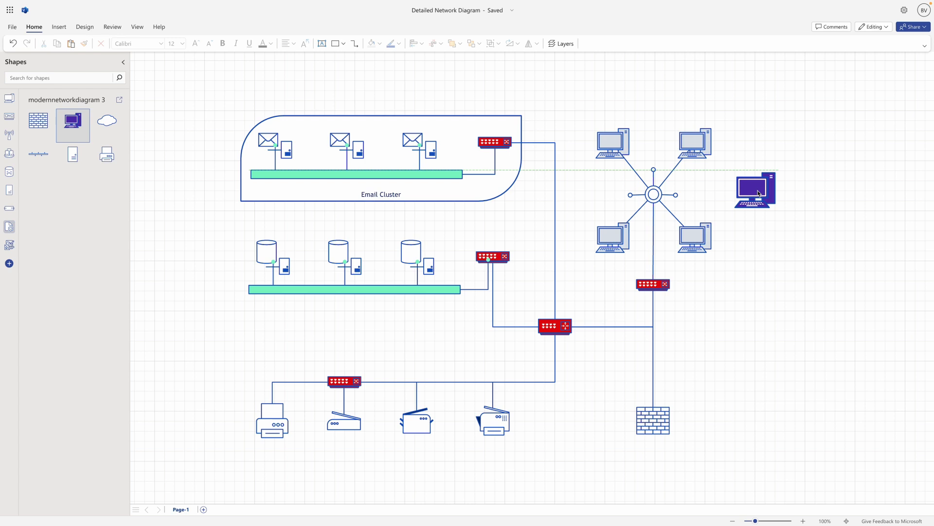
left_click(755, 191)
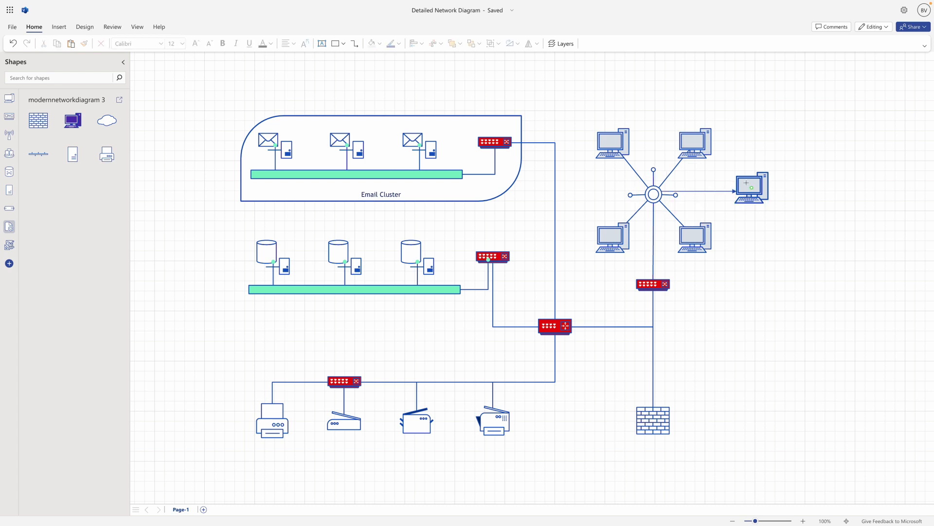
left_click(749, 187)
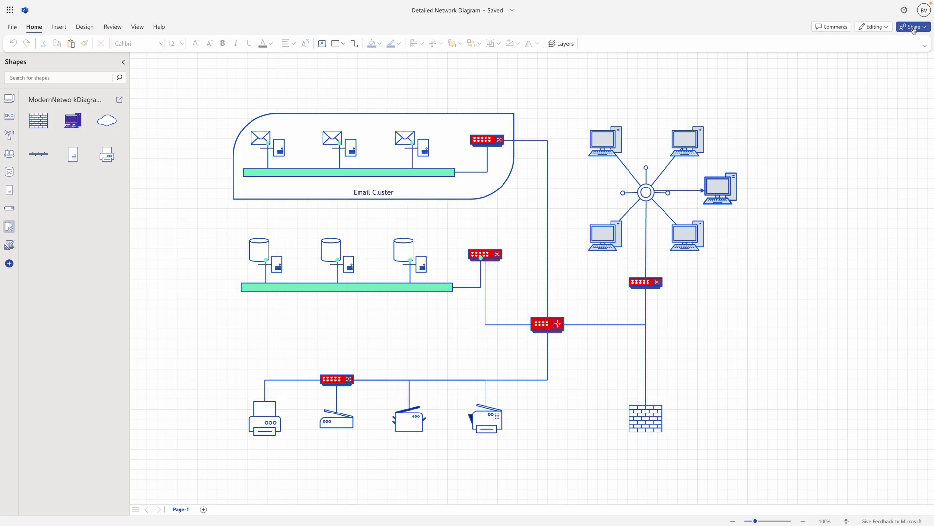
Copy an organization edit link for the ModernNetworkDiagram 3 stencil in OneDrive's My Shapes.
left_click(912, 27)
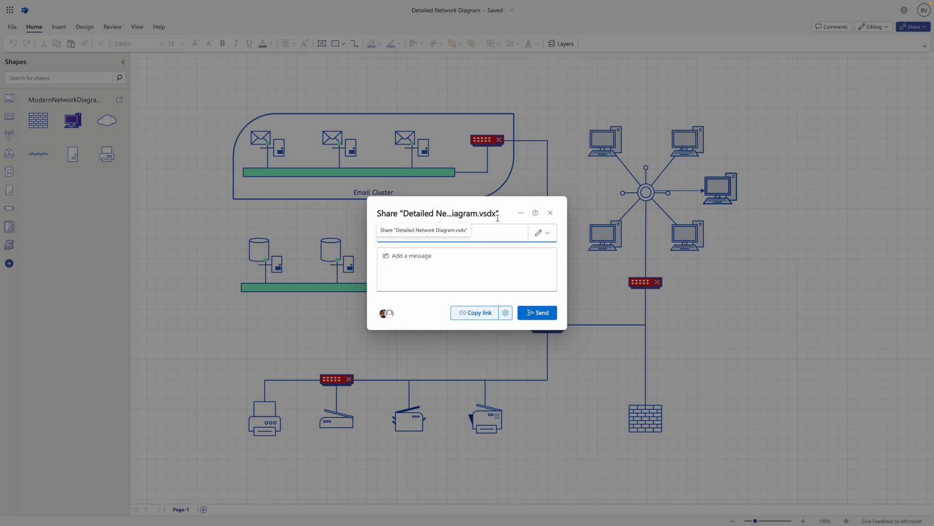
left_click(474, 313)
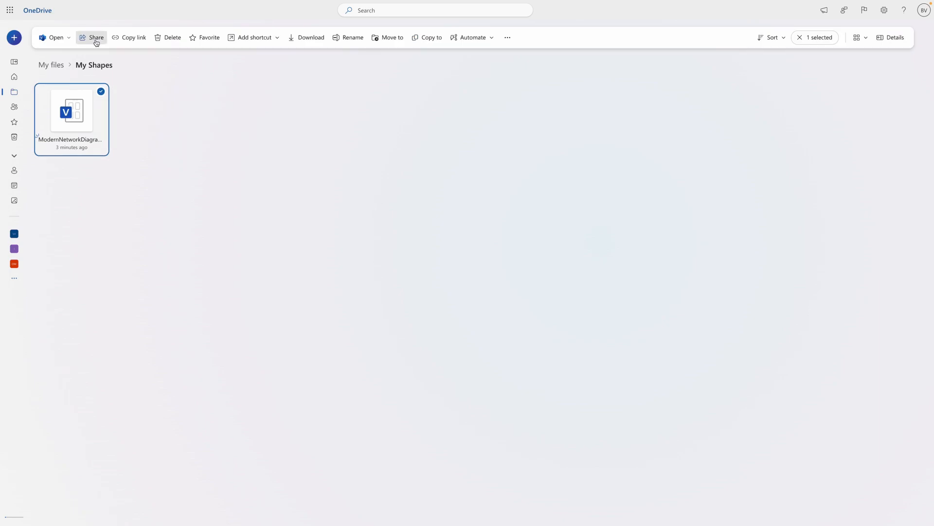
left_click(96, 37)
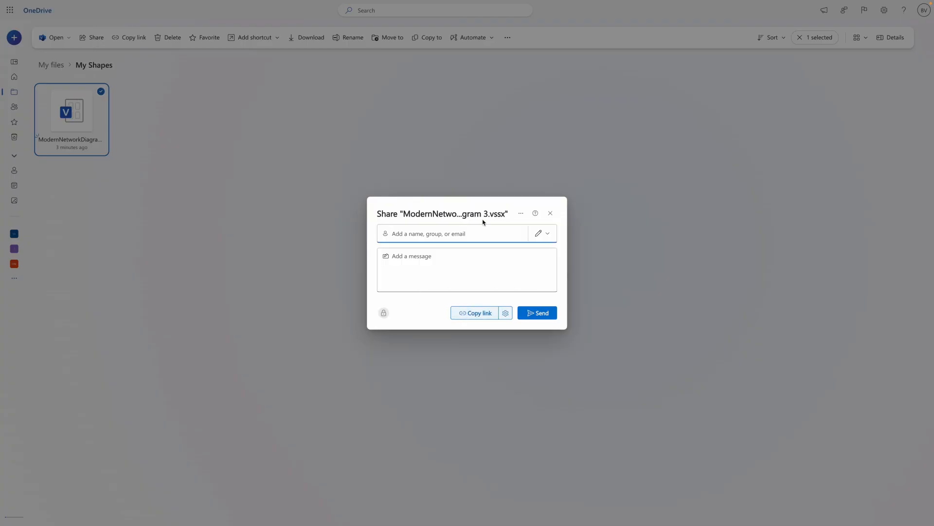
left_click(477, 312)
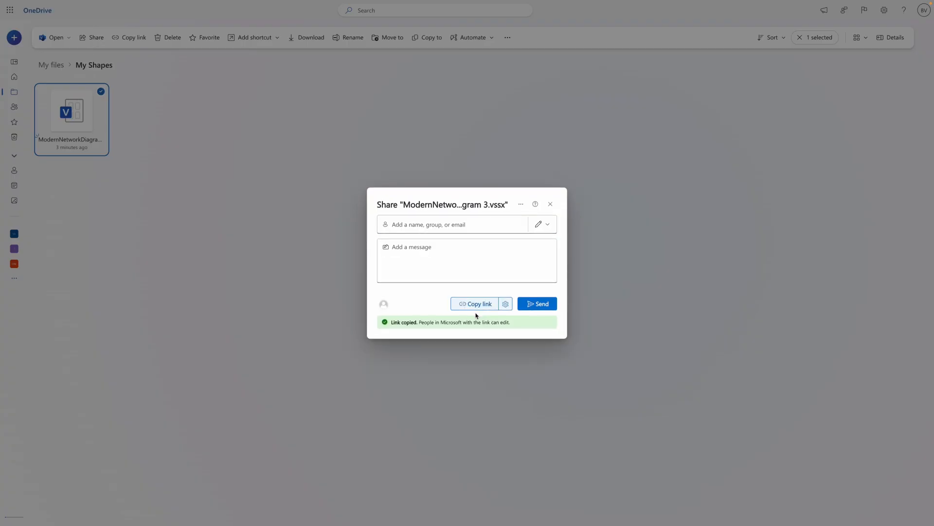